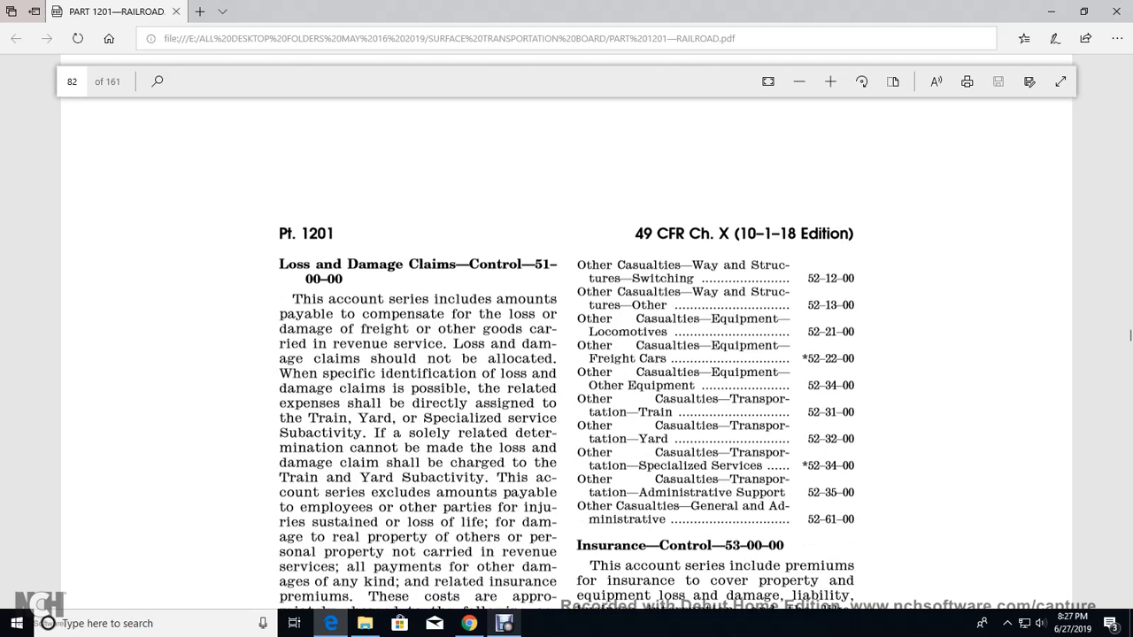
scroll("down", 3)
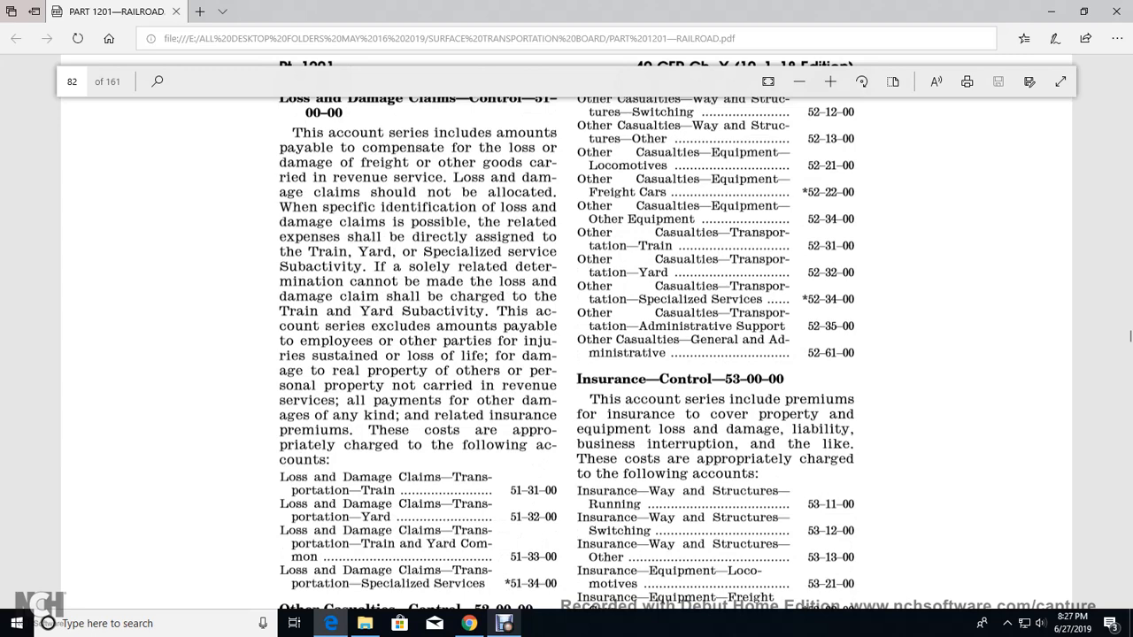
scroll("down", 3)
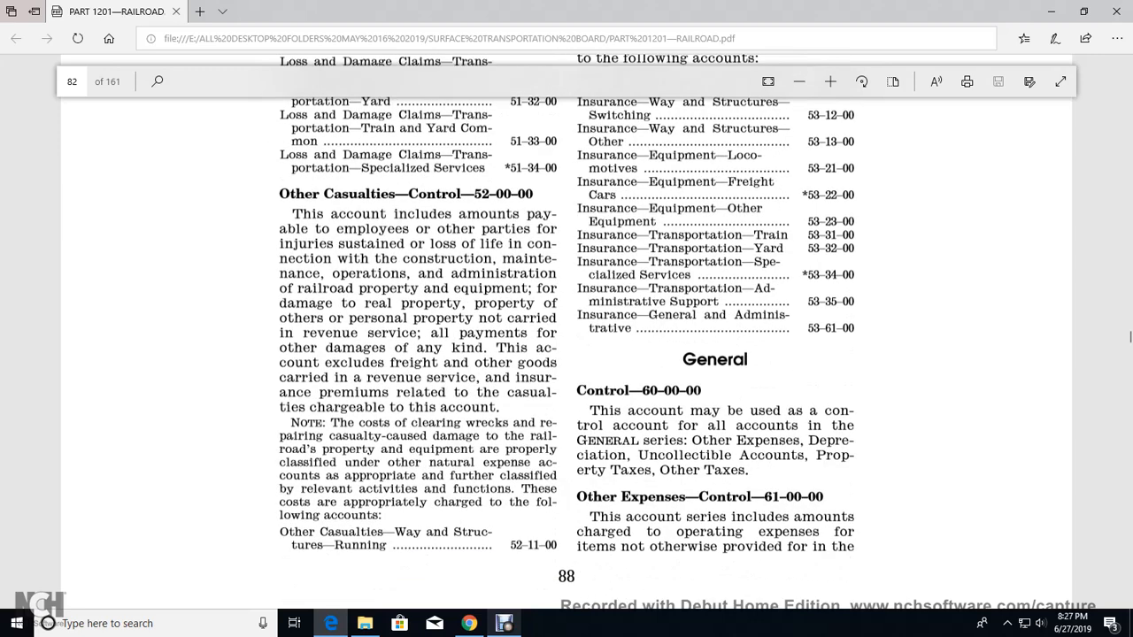
scroll("down", 3)
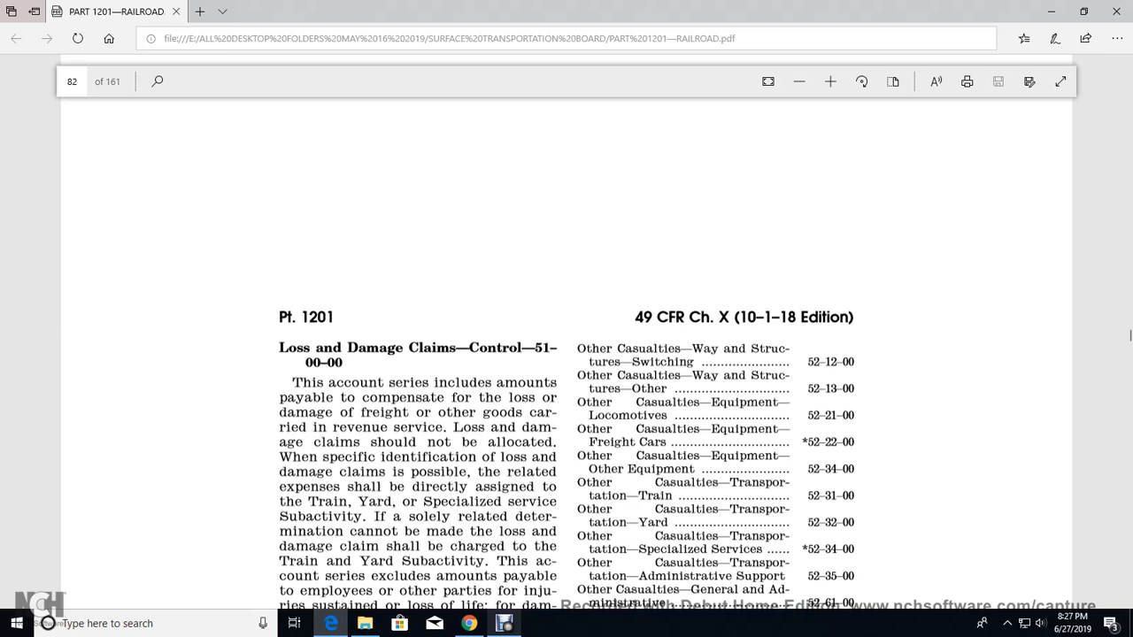
scroll("down", 3)
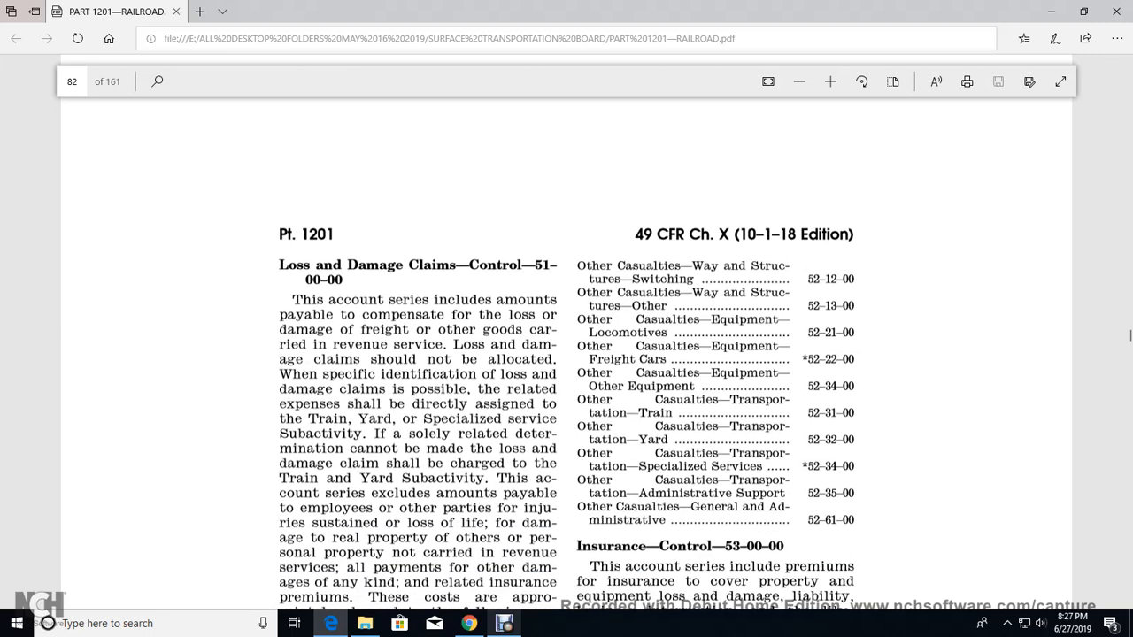
scroll("down", 3)
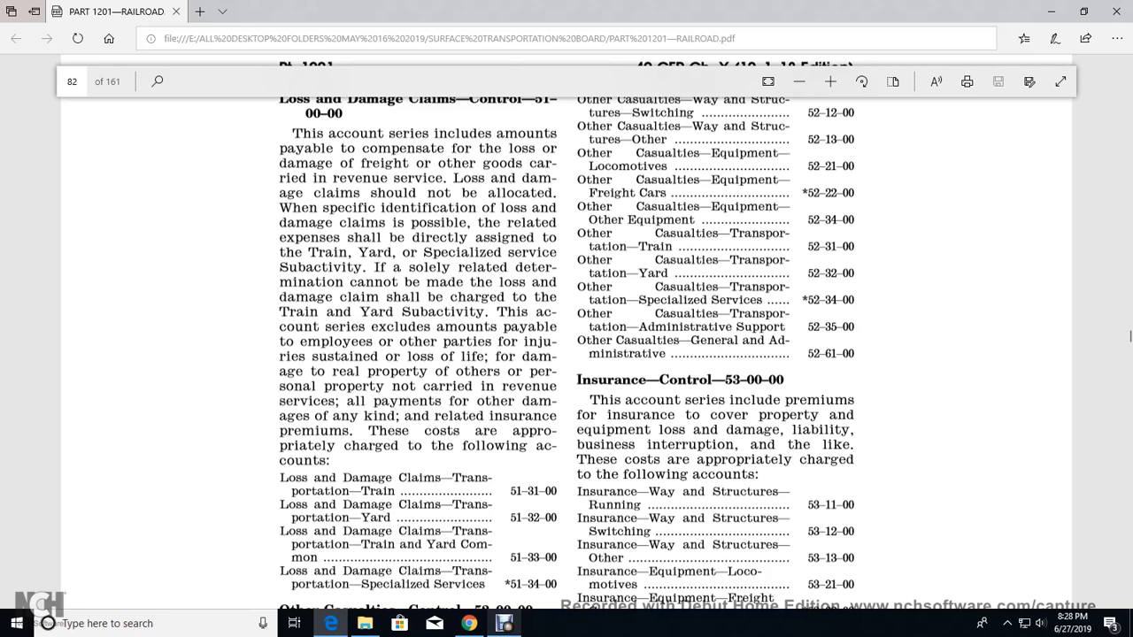
scroll("down", 3)
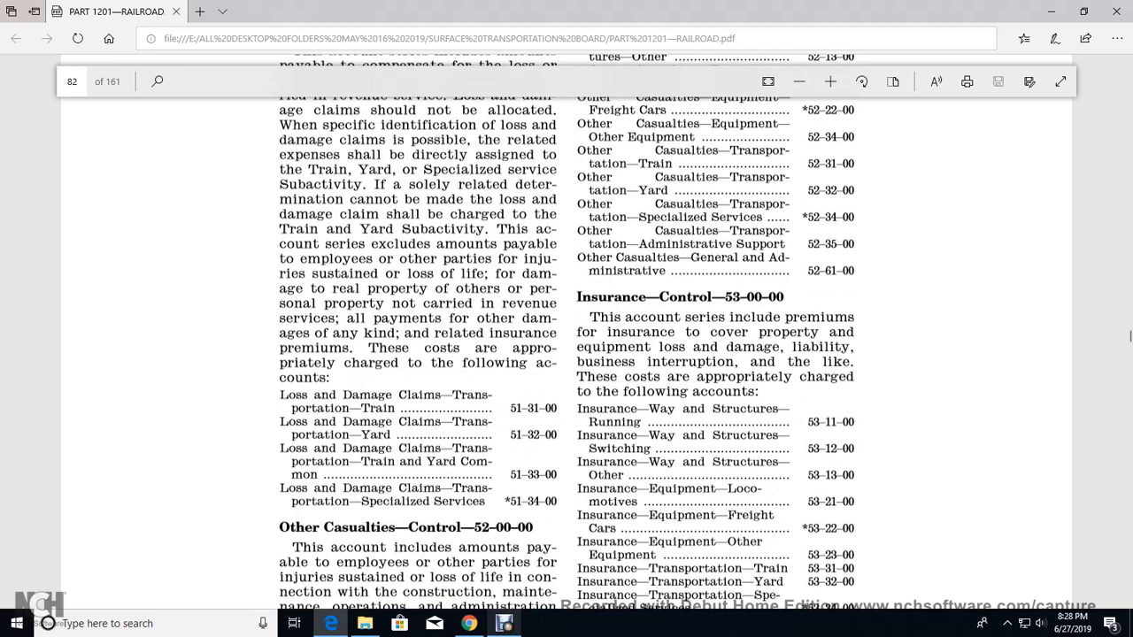
scroll("down", 3)
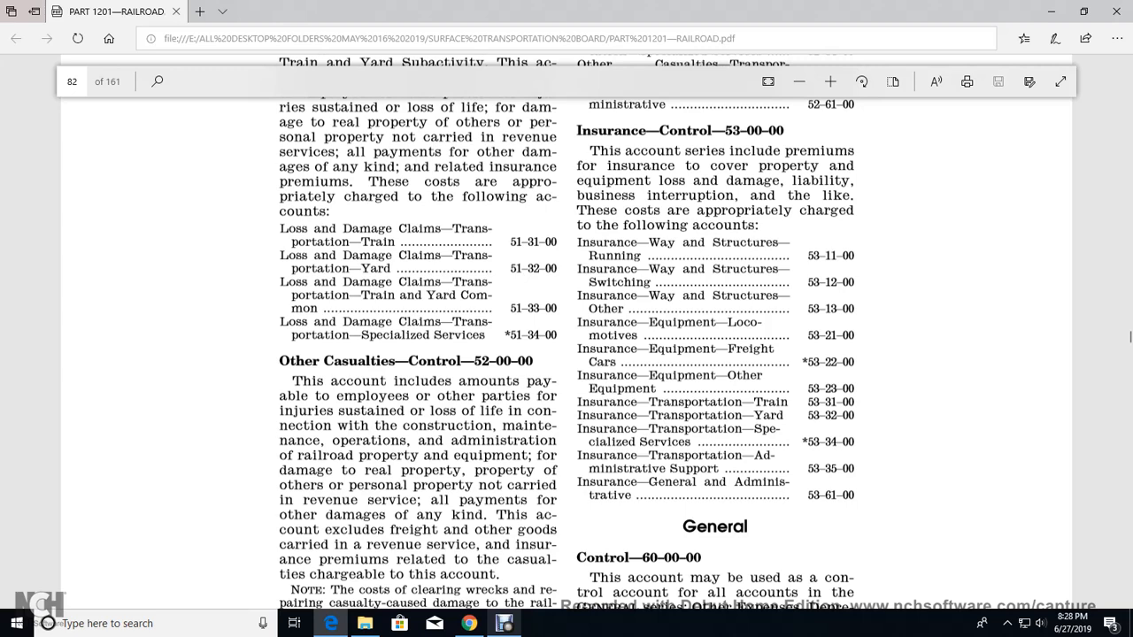
scroll("down", 3)
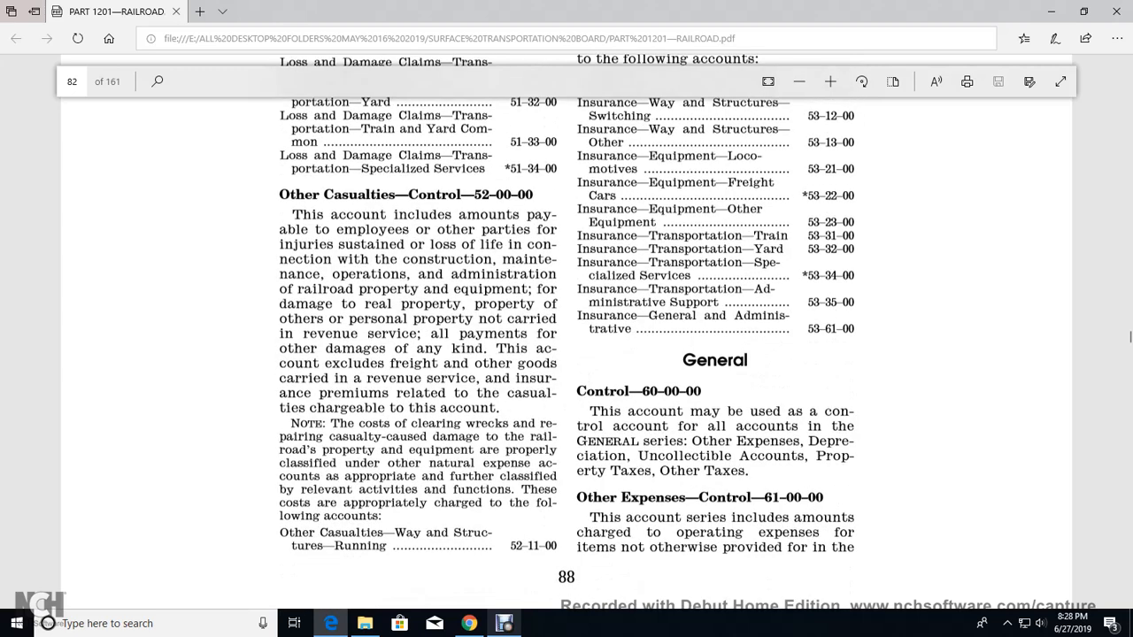